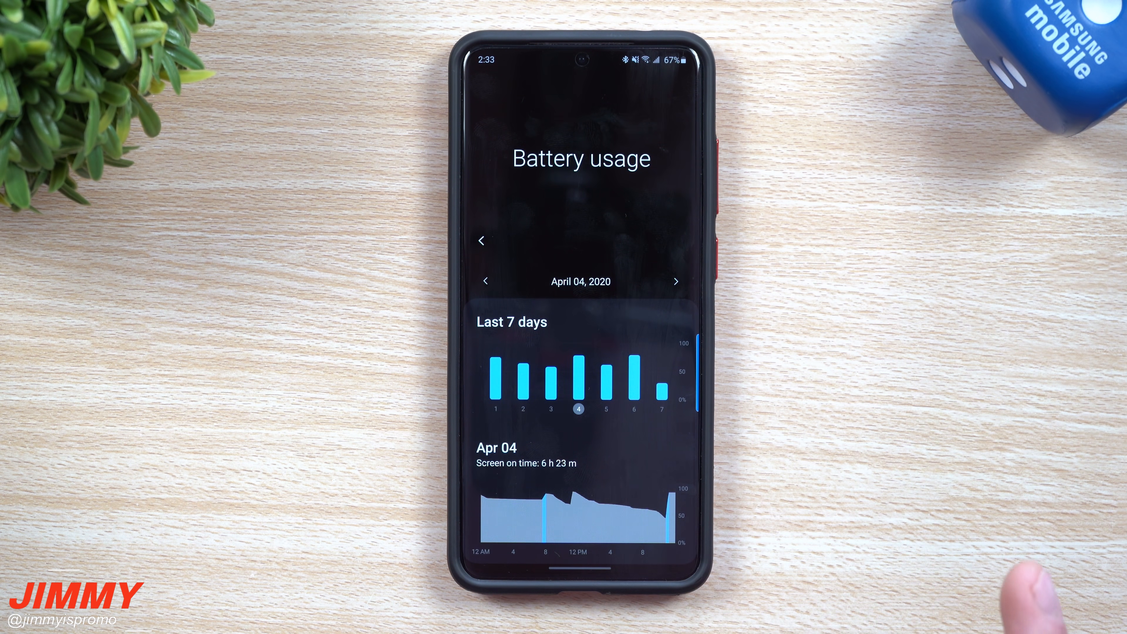
Show the April 7 battery usage and its per-app usage list
left_click(662, 391)
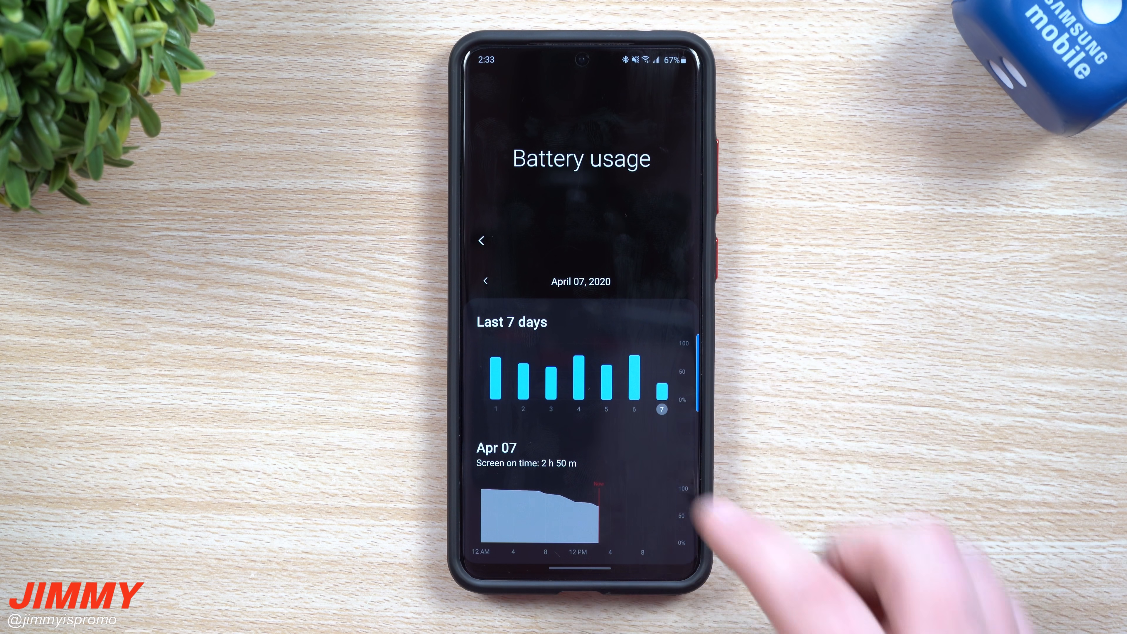
scroll("down", 3)
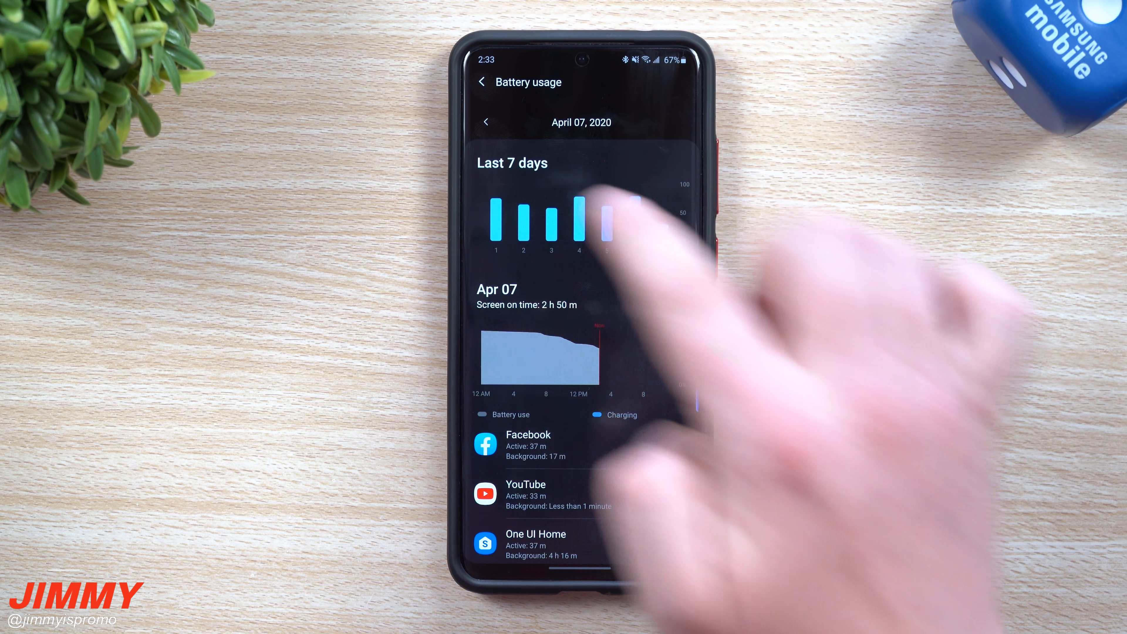
Review battery usage for April 1, then switch back to April 7 and its app list
left_click(496, 221)
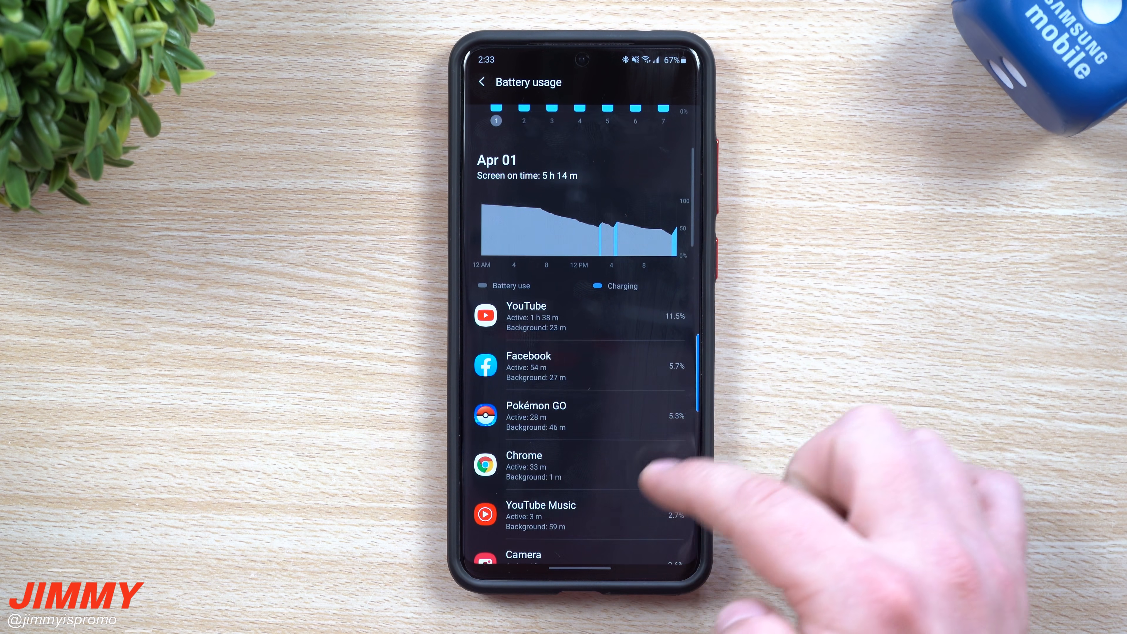
scroll("down", 3)
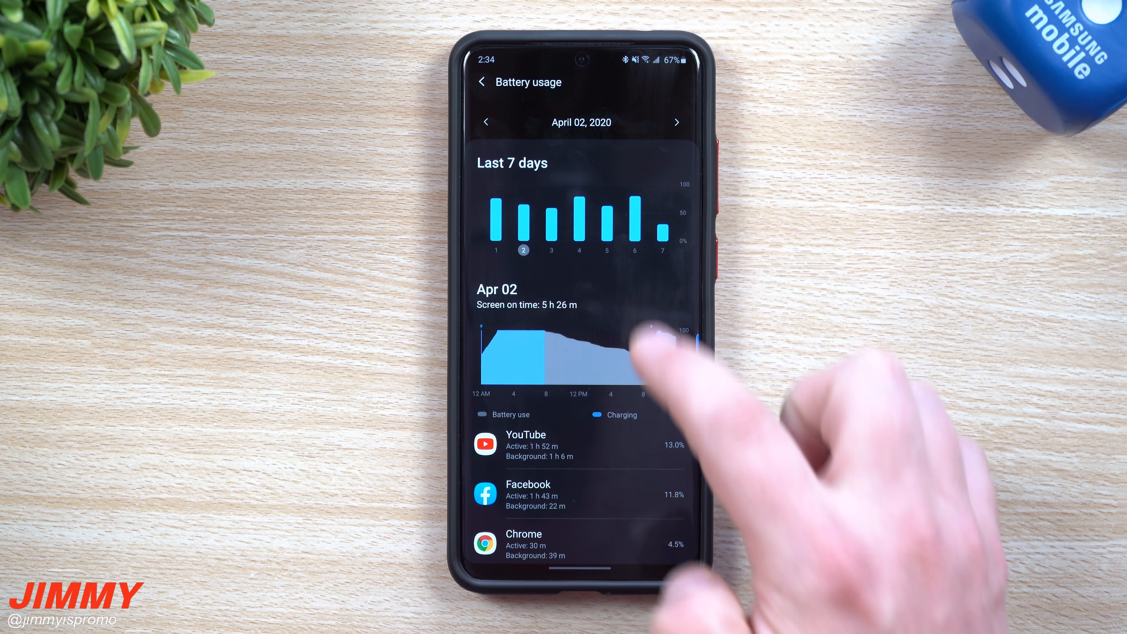
scroll("down", 3)
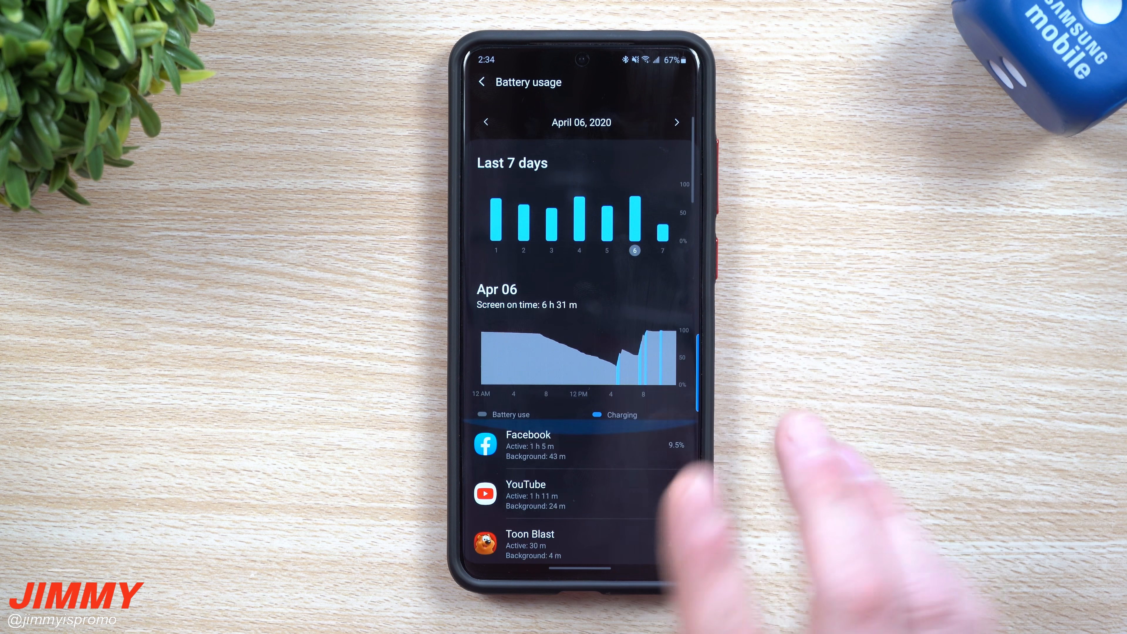
left_click(676, 122)
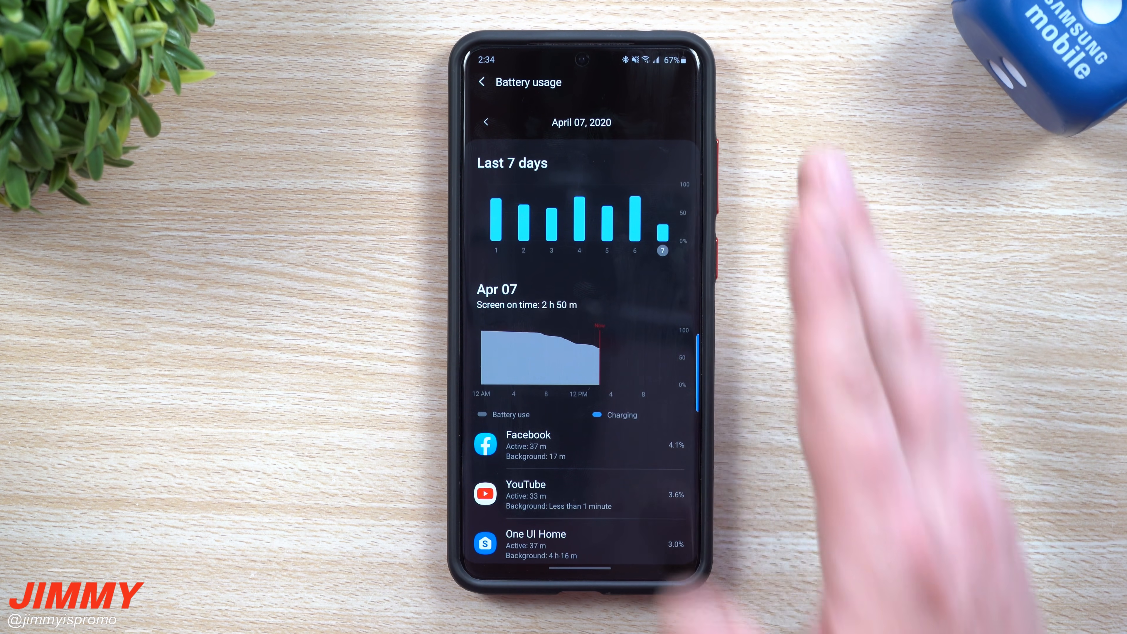
scroll("down", 3)
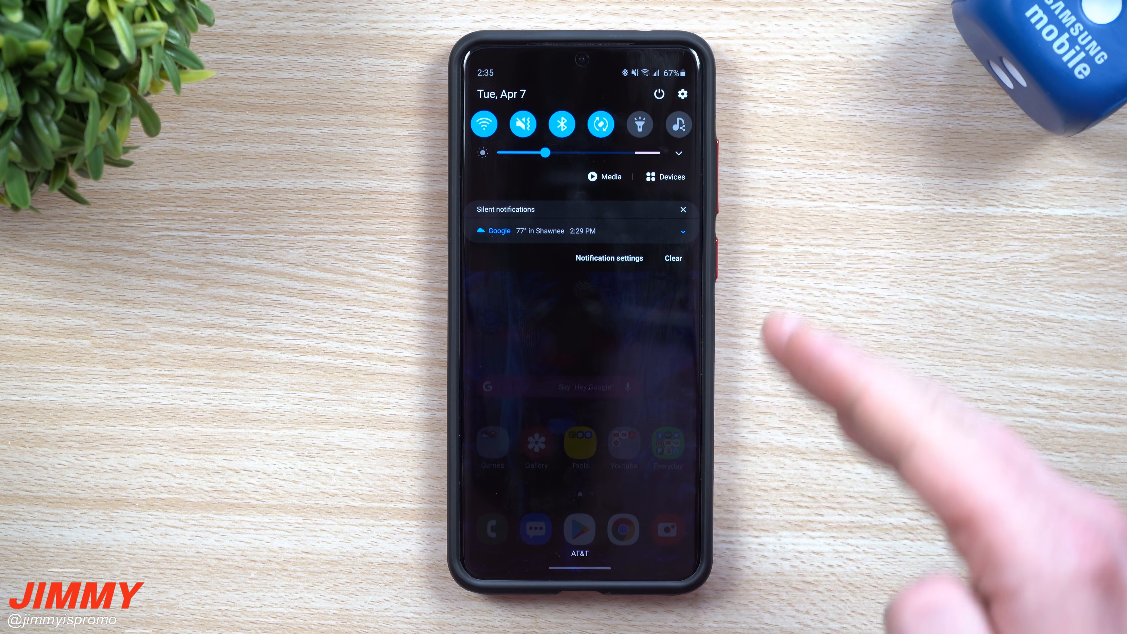
mouse_move(790, 342)
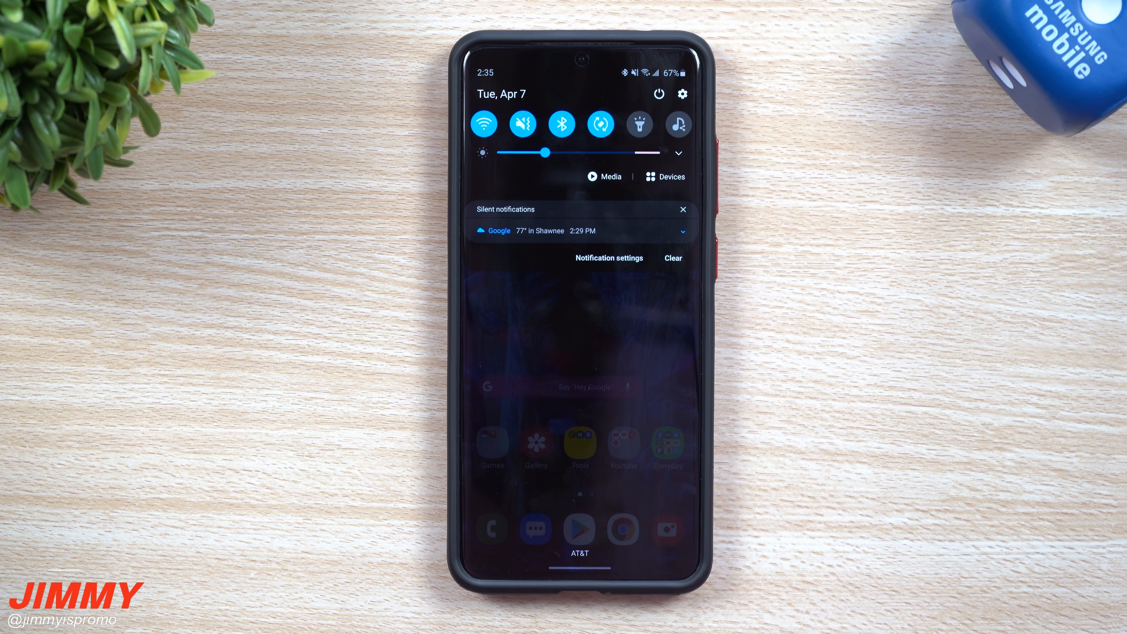
Search installed apps for 'goog' and open the Google Play services app details
left_click(682, 94)
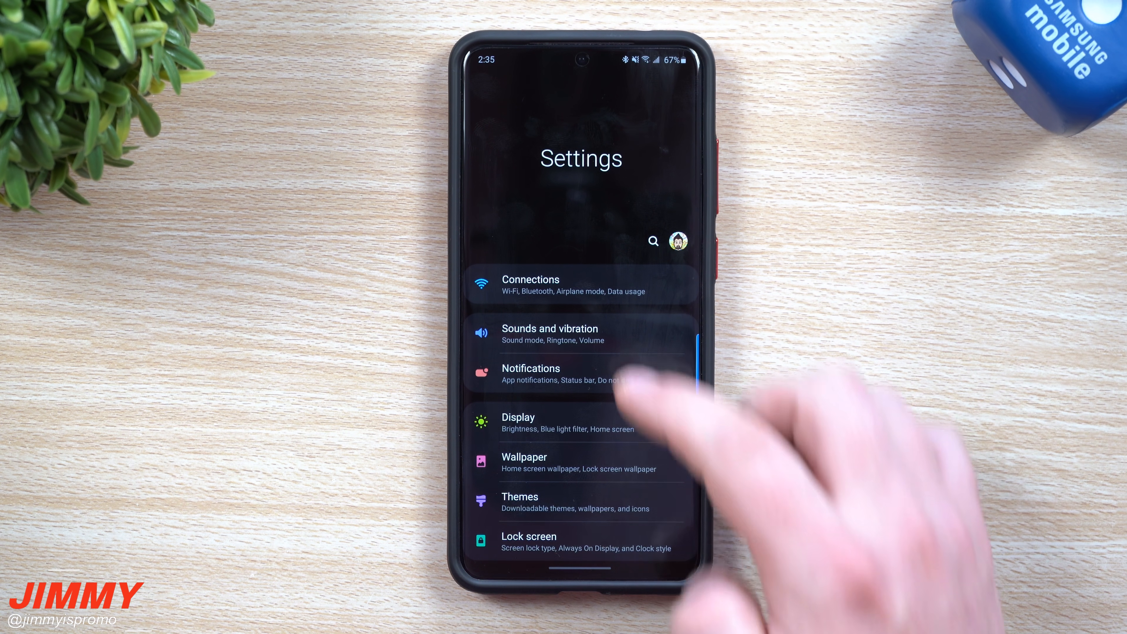
scroll("down", 3)
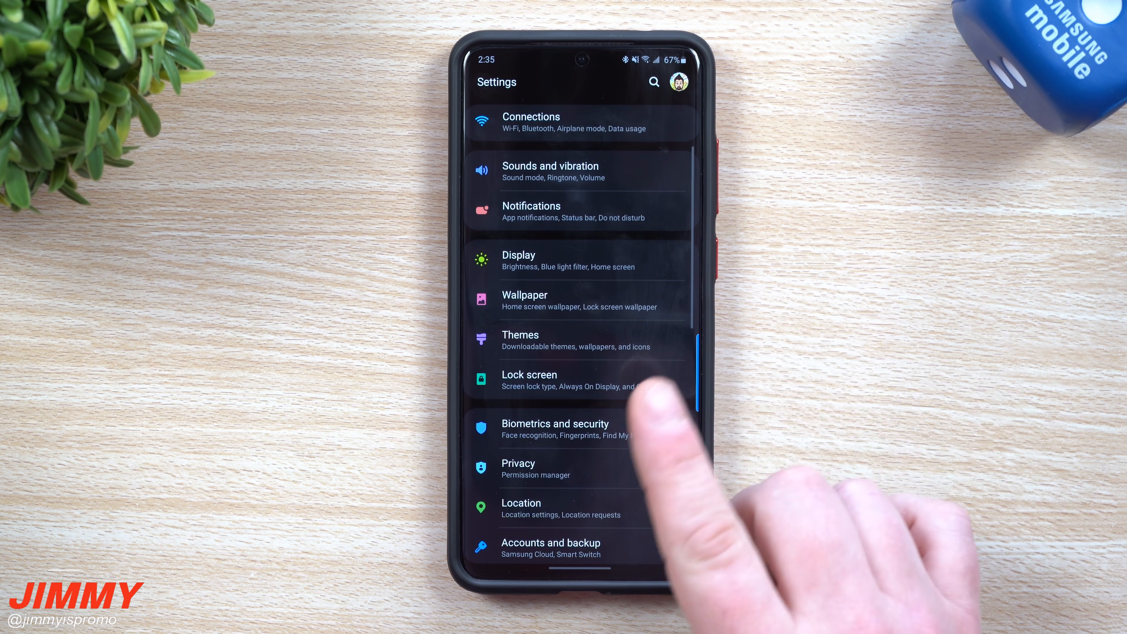
scroll("down", 3)
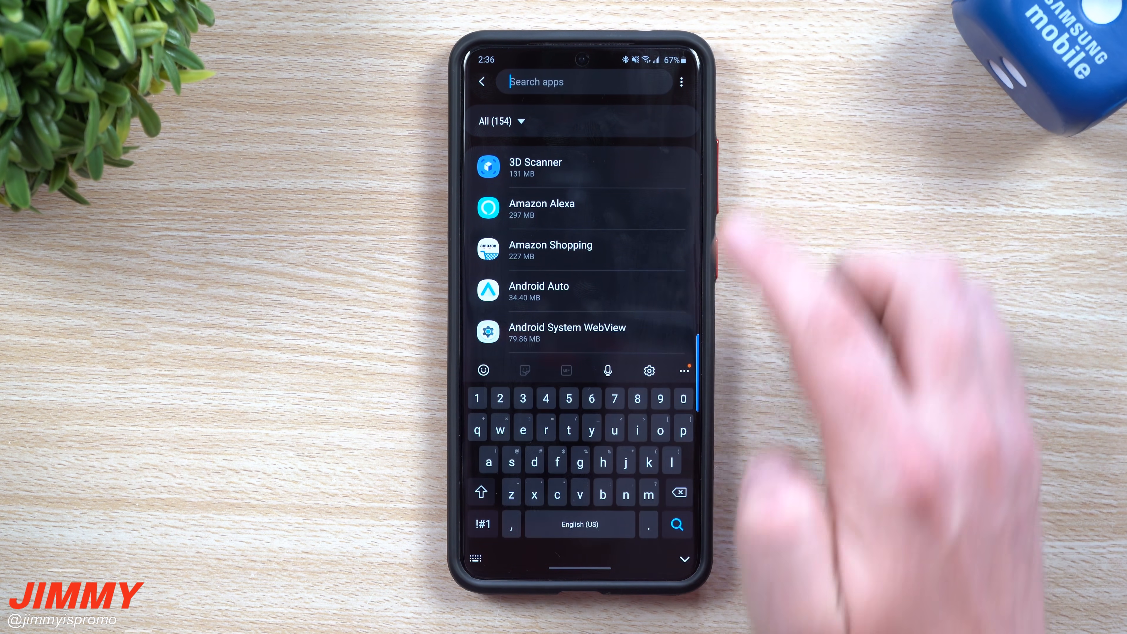
type("google play")
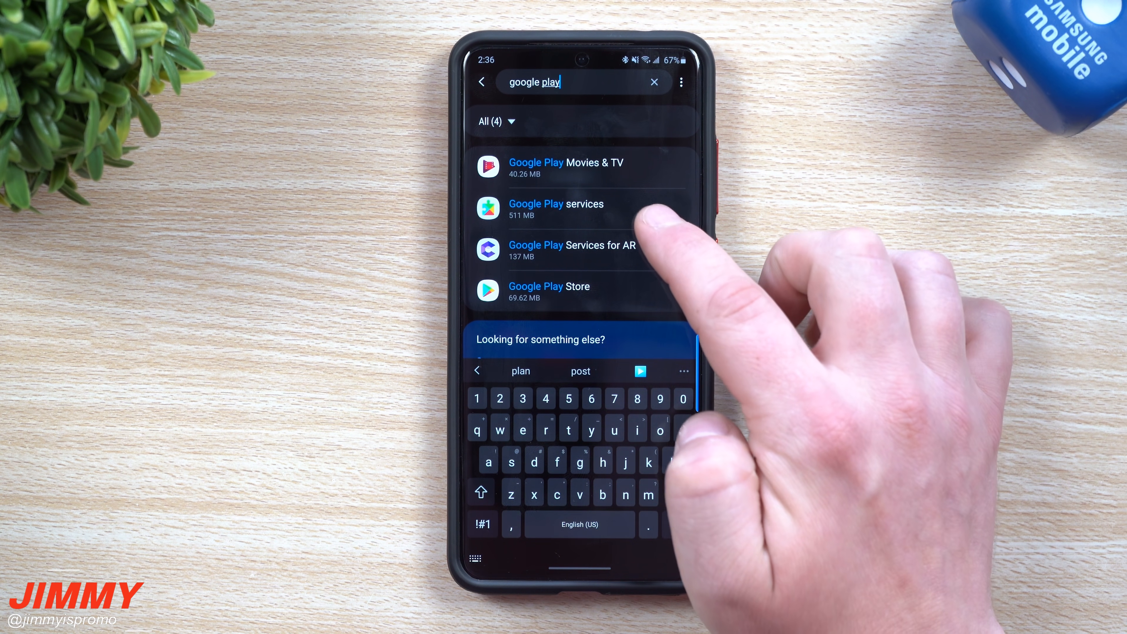
left_click(556, 204)
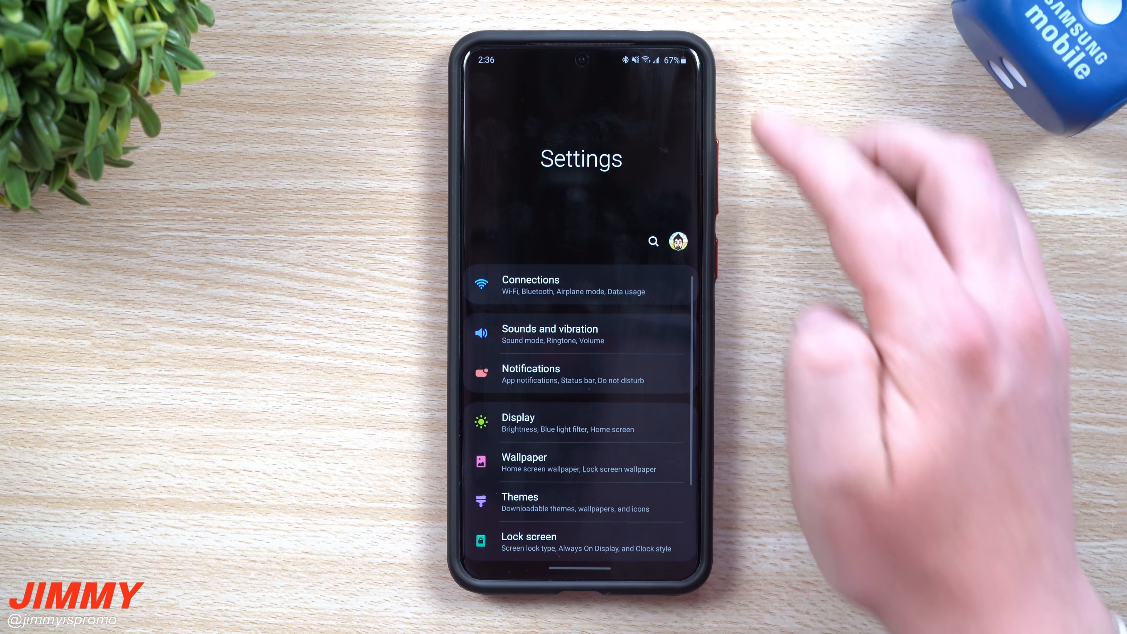
Go to Accounts and backup > Accounts and open one Google account's sync settings
scroll("down", 3)
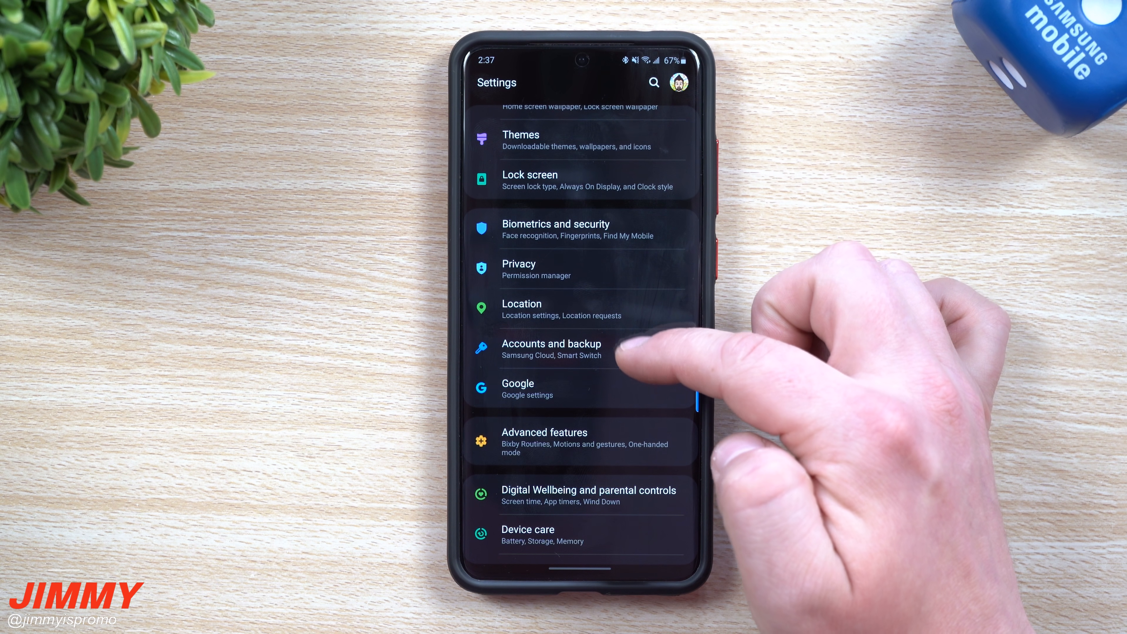
left_click(551, 344)
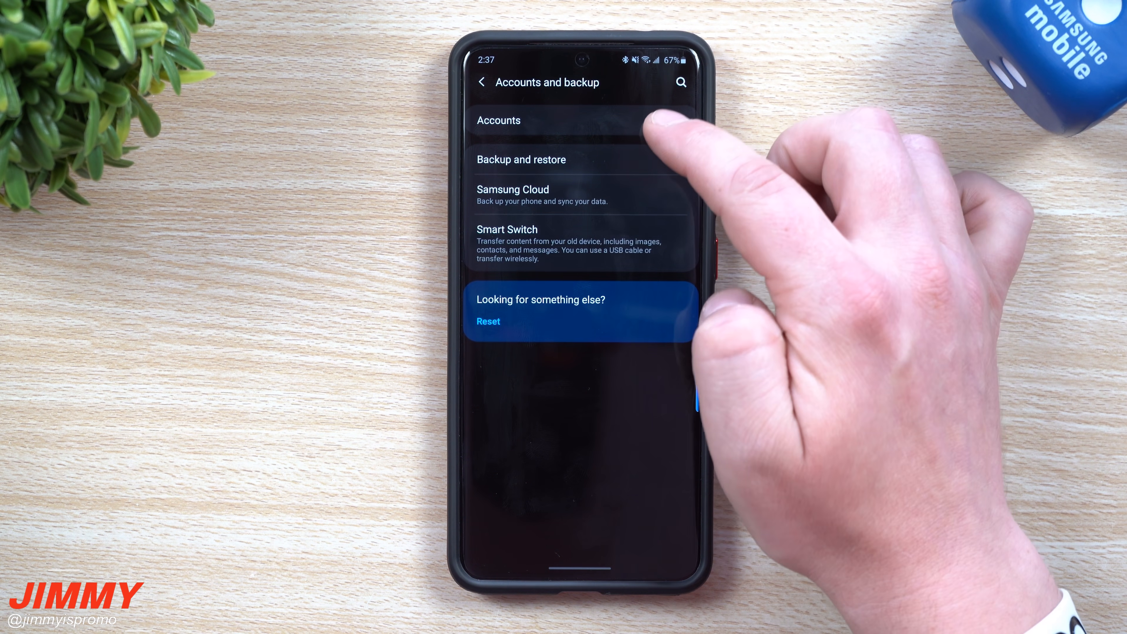
left_click(498, 120)
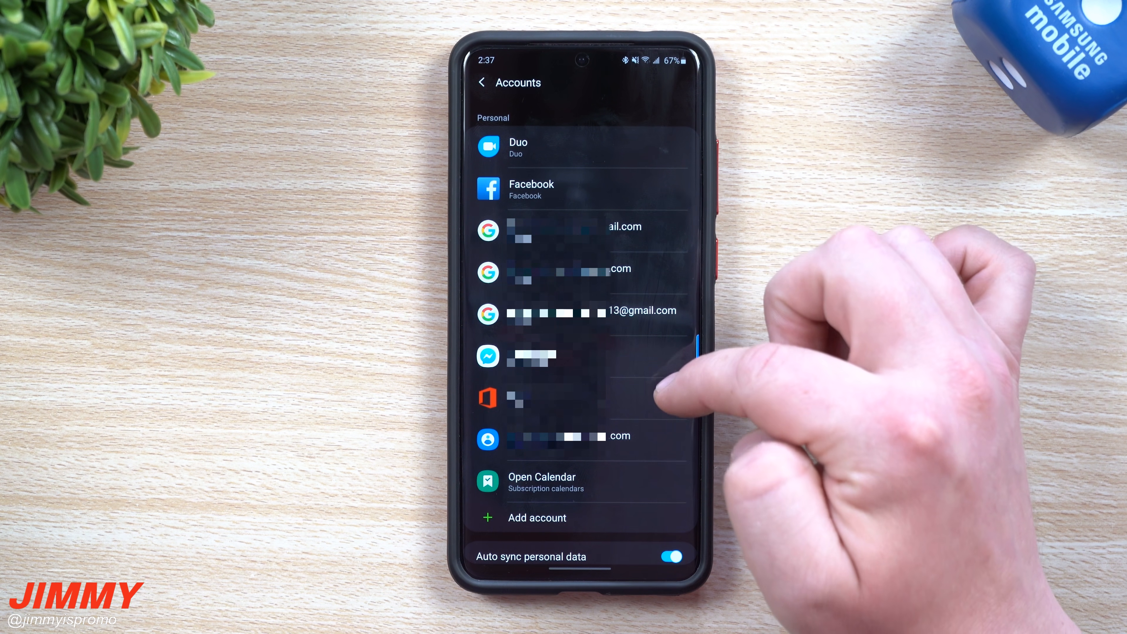
left_click(548, 314)
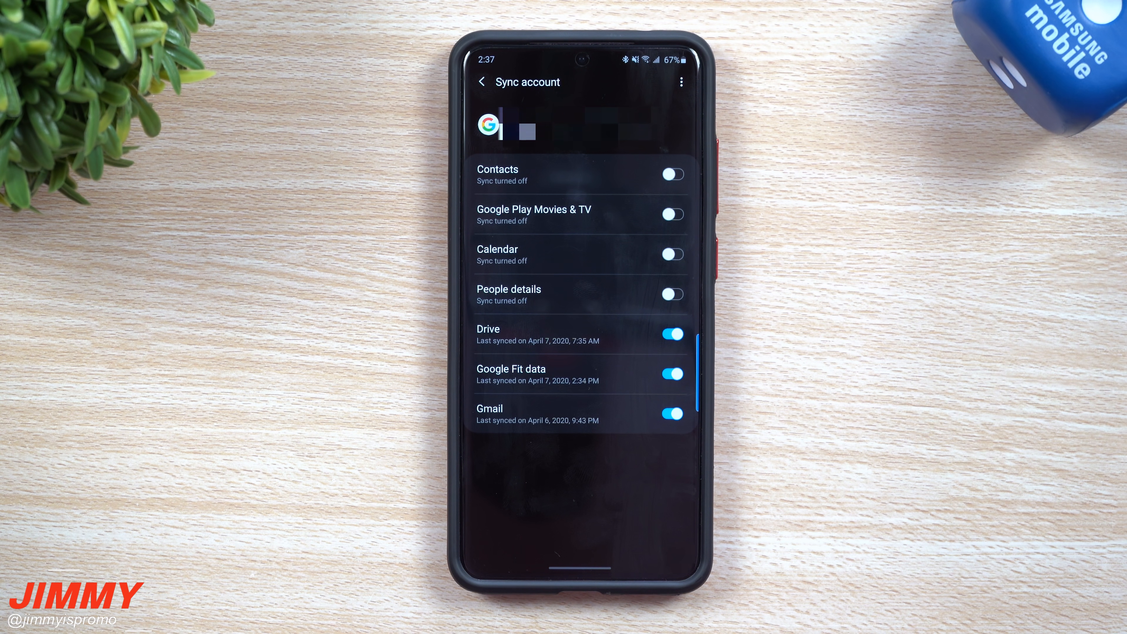
Back out of the Google account pages to the main settings list
left_click(482, 82)
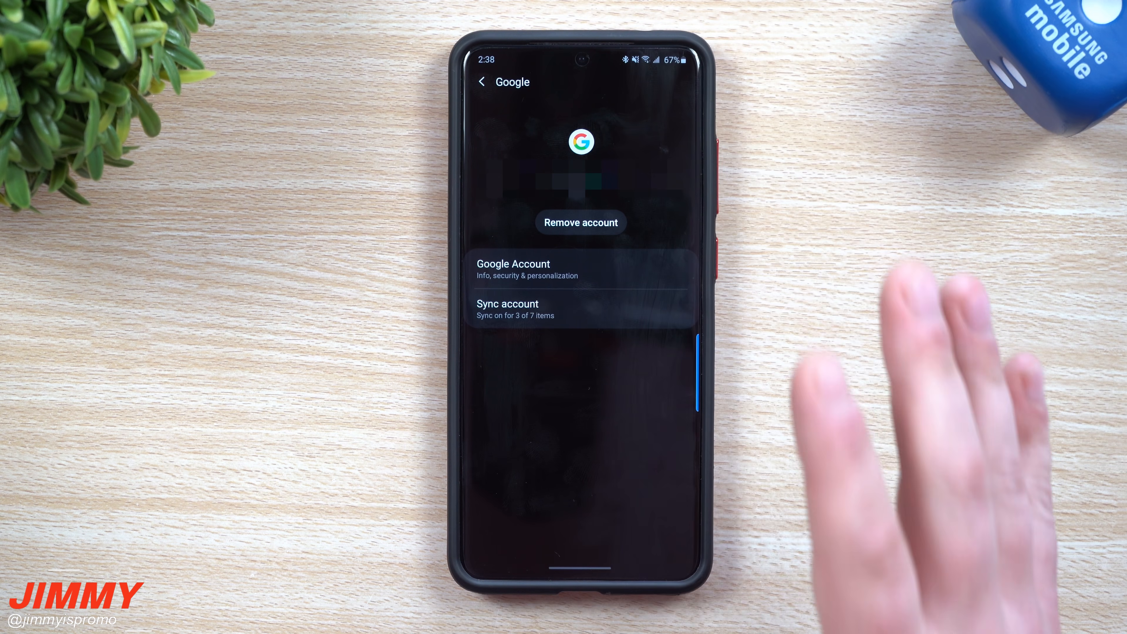
left_click(482, 81)
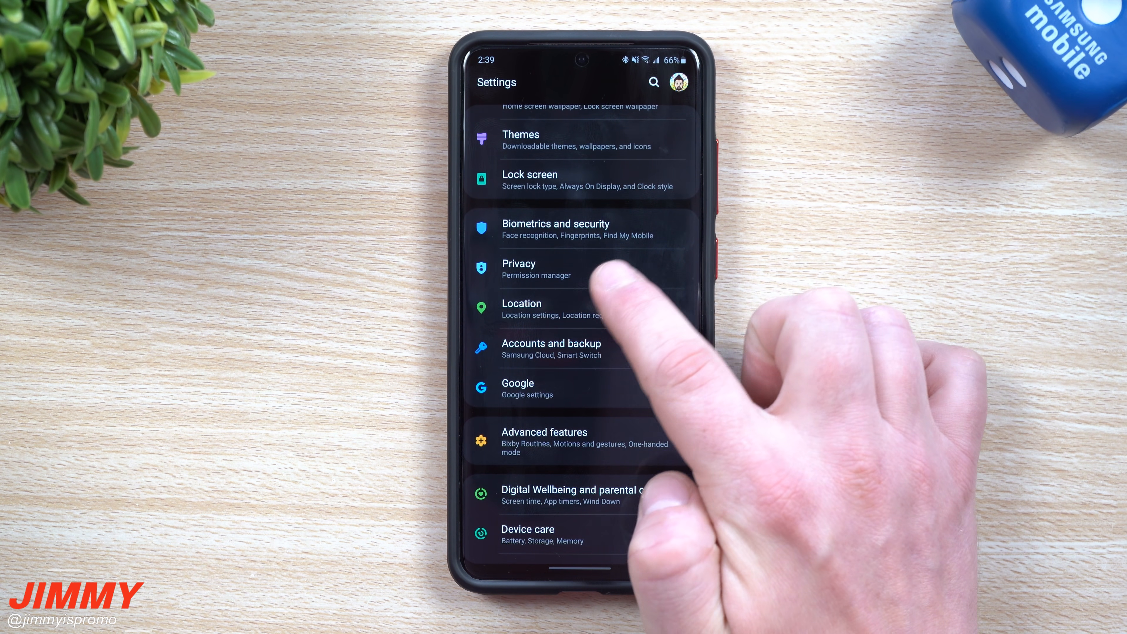
In Privacy > Permission manager, review which apps may access Location
left_click(519, 270)
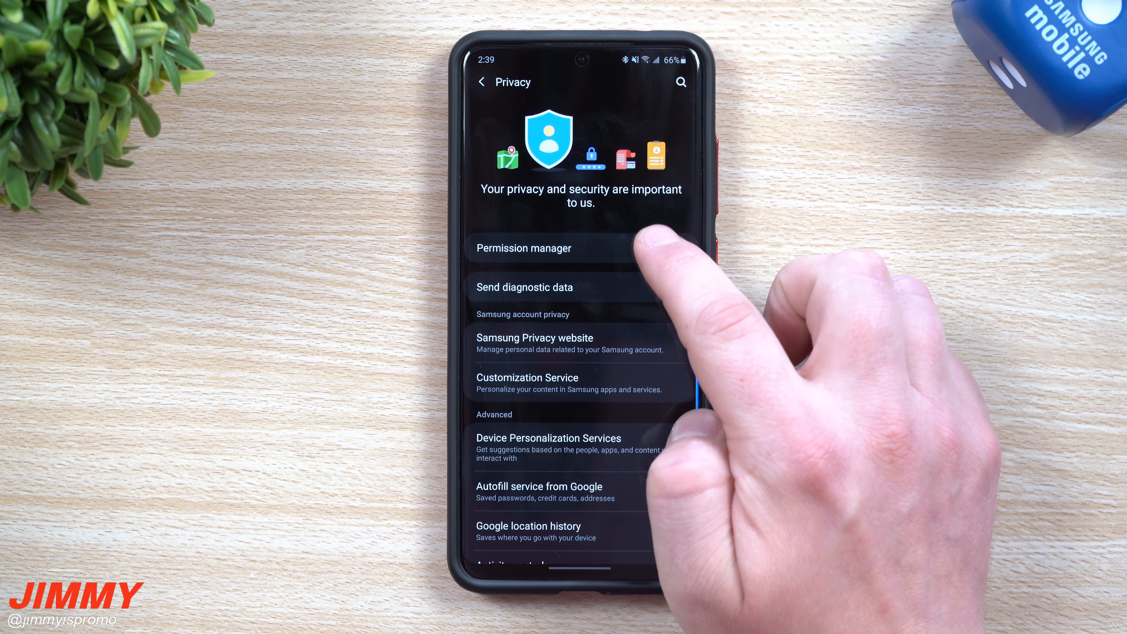
left_click(524, 248)
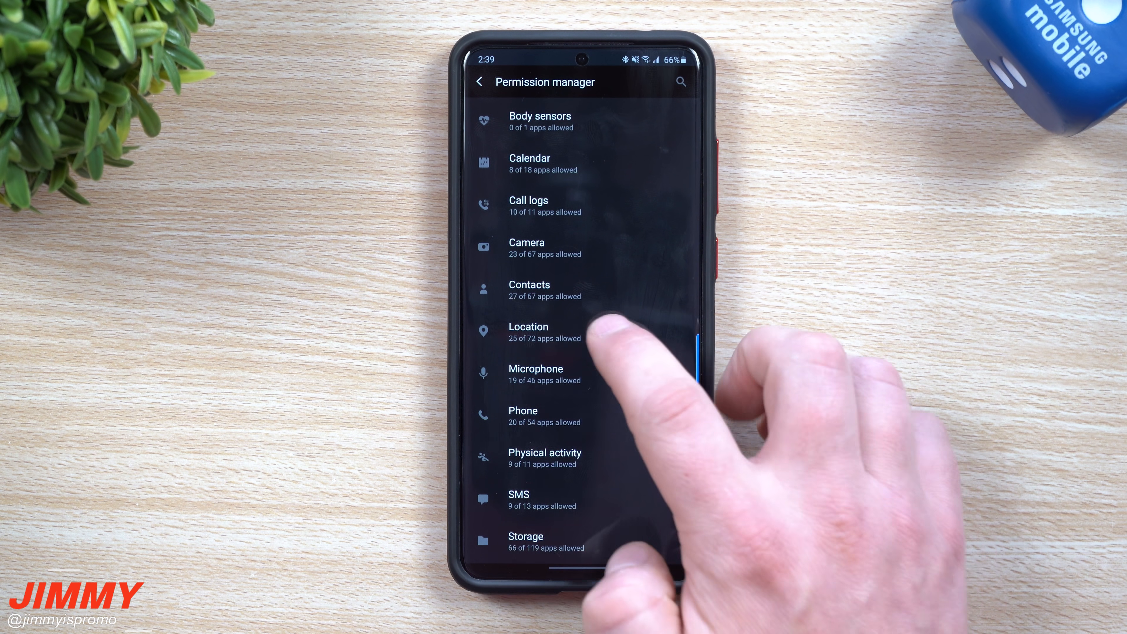
left_click(529, 326)
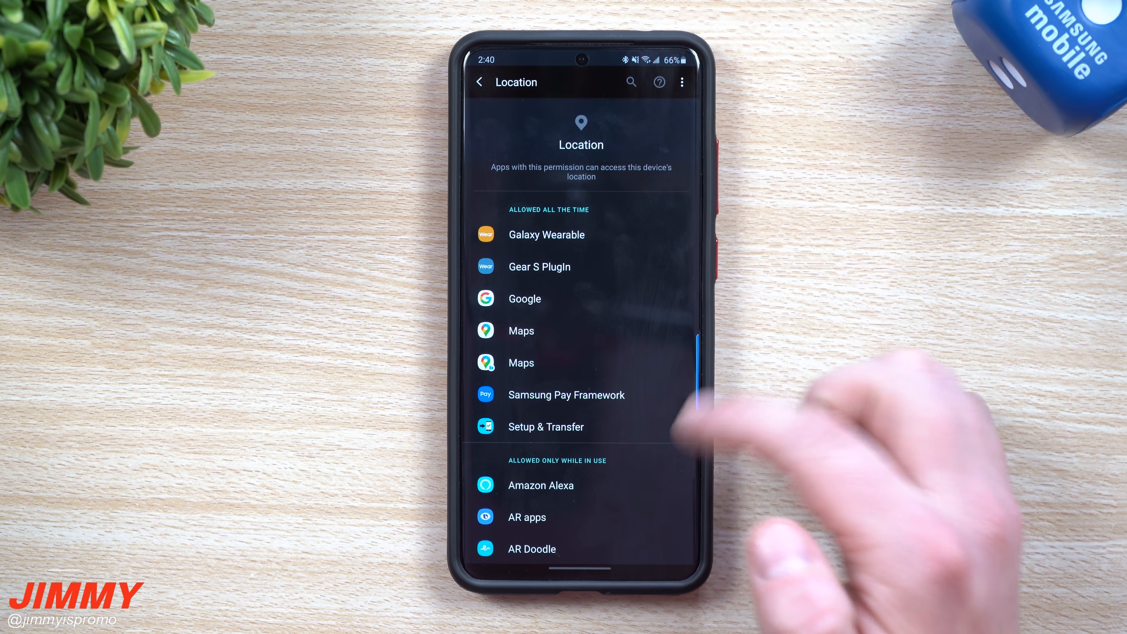
scroll("down", 3)
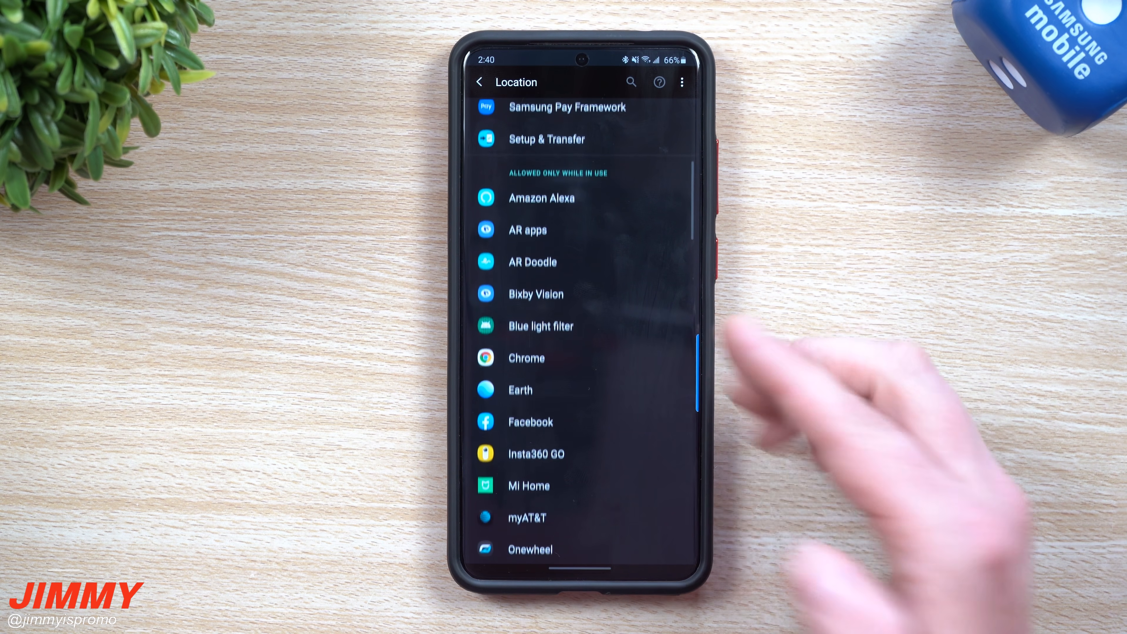
scroll("down", 3)
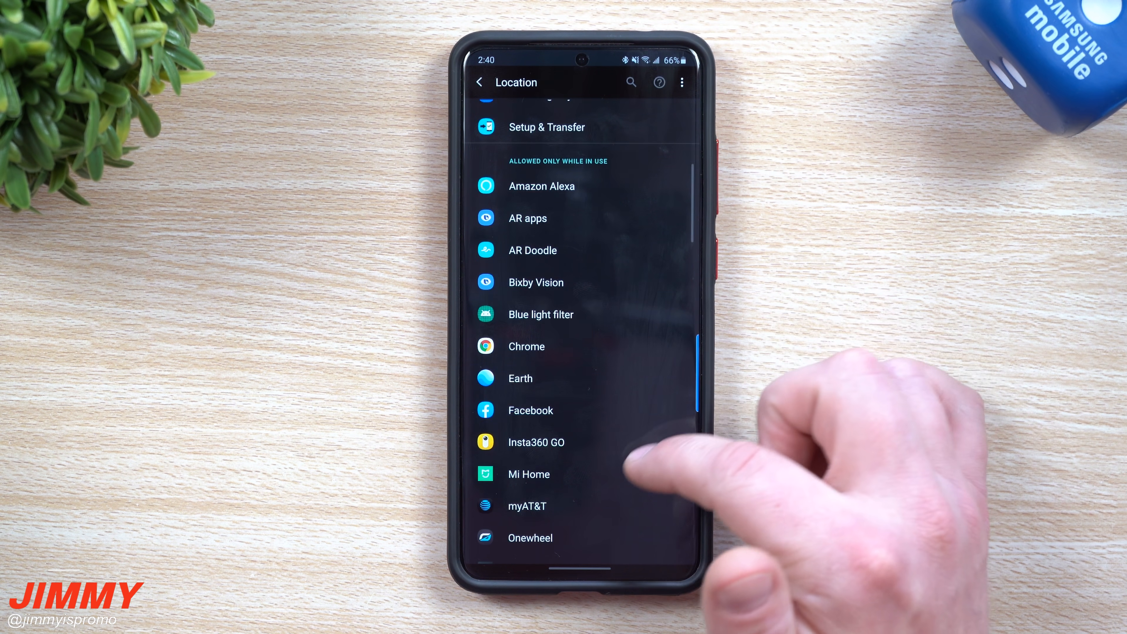
left_click(536, 443)
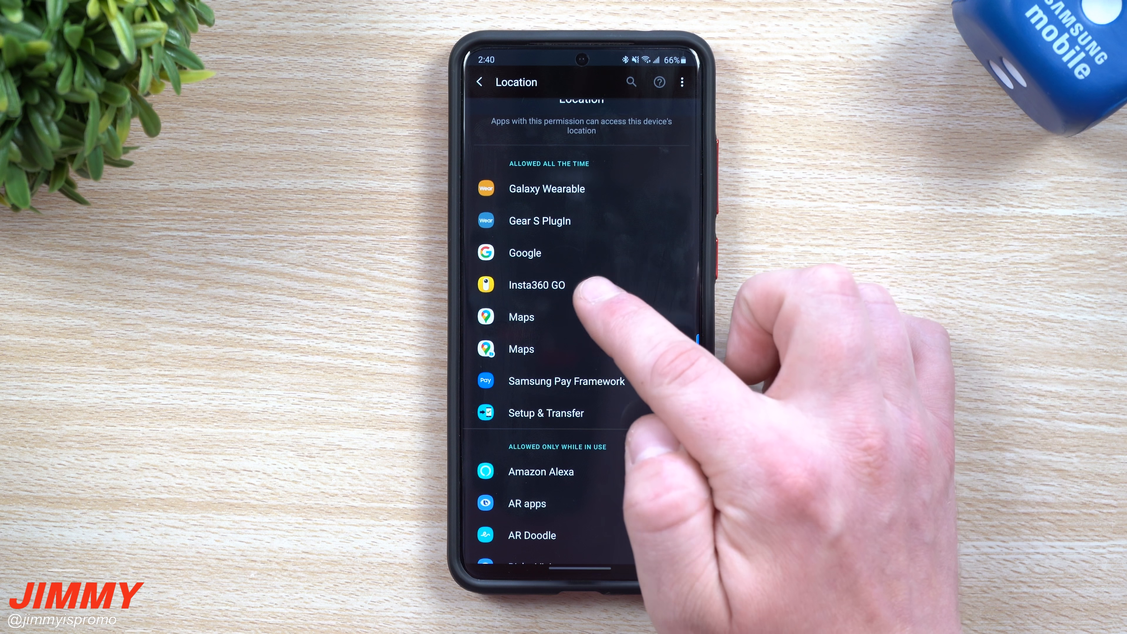
Set Insta360 GO's location access to 'Allow only while using the app'
left_click(537, 286)
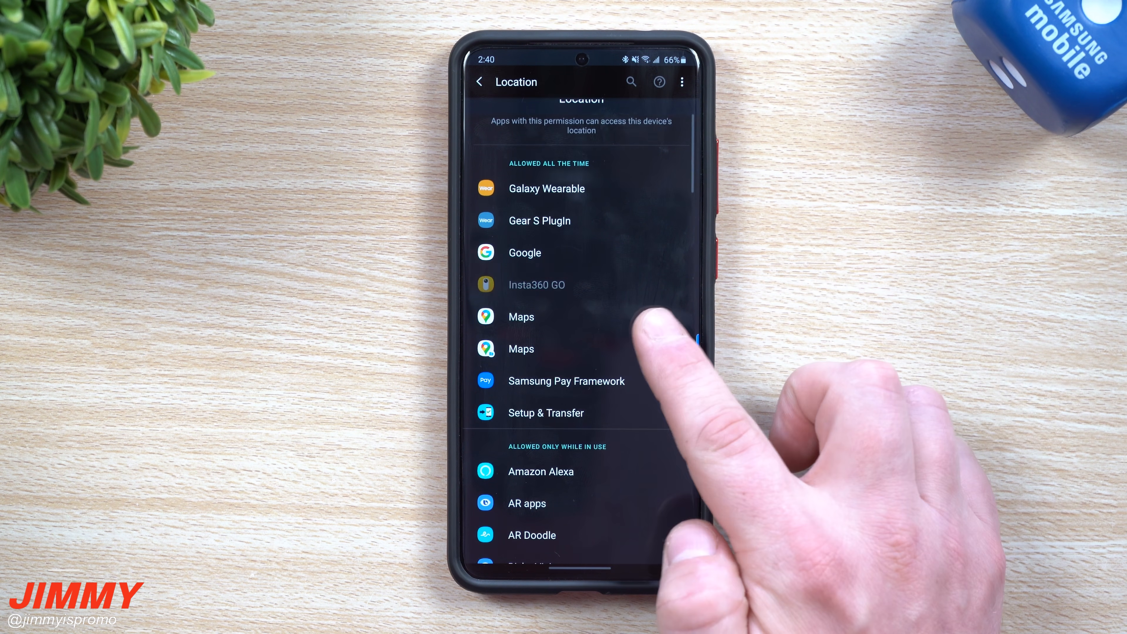
scroll("down", 3)
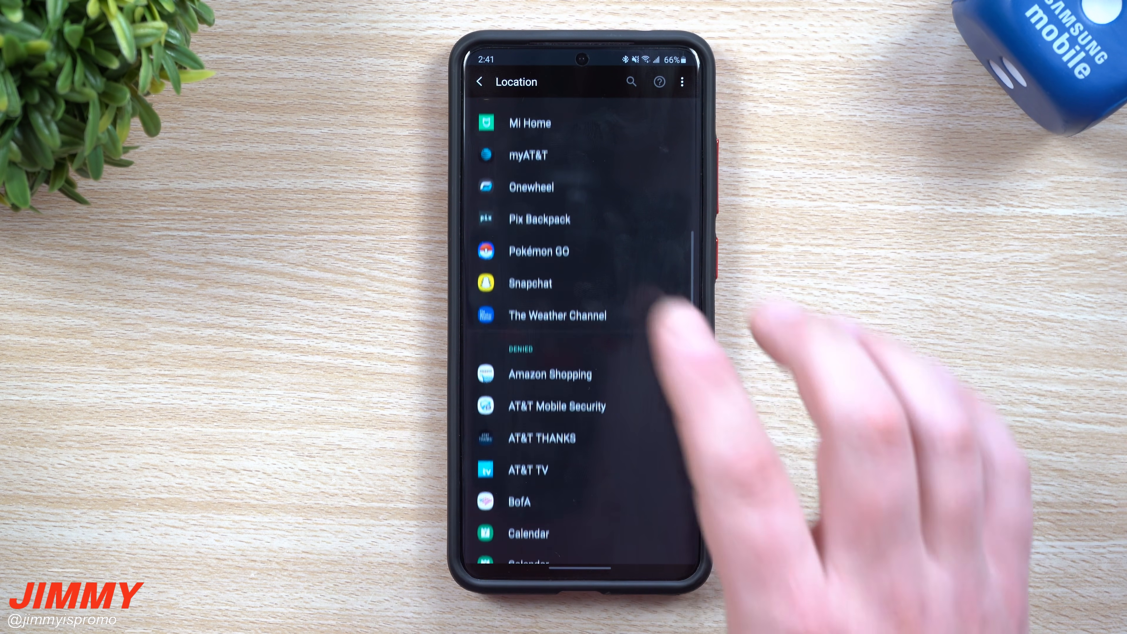
scroll("down", 3)
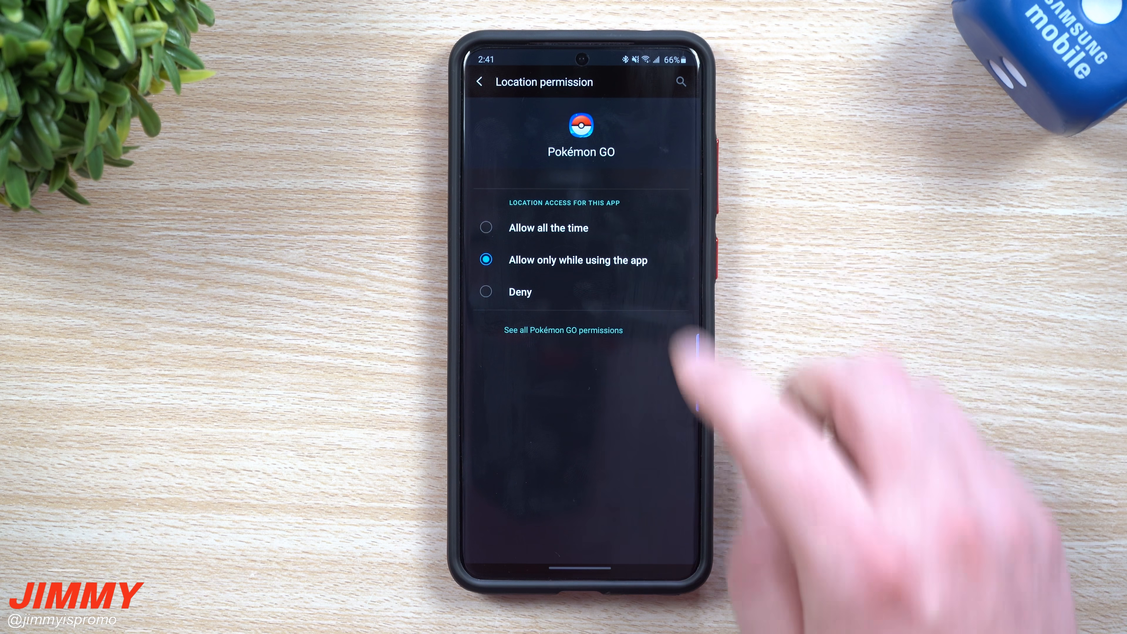
left_click(481, 81)
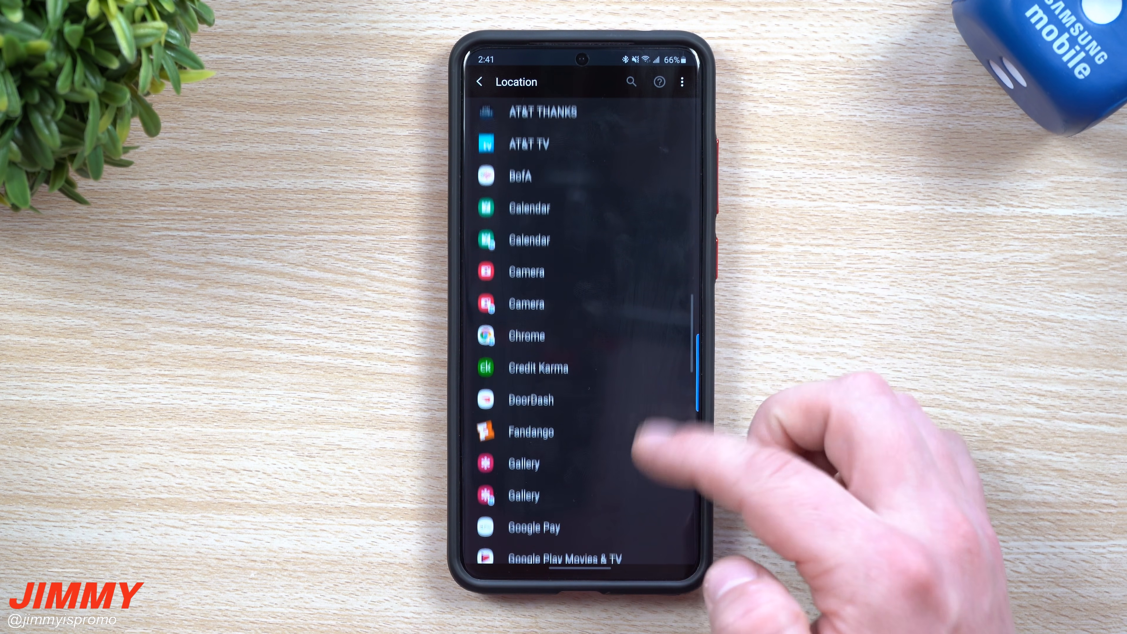
Review the remaining location apps and return to the permission manager
scroll("down", 3)
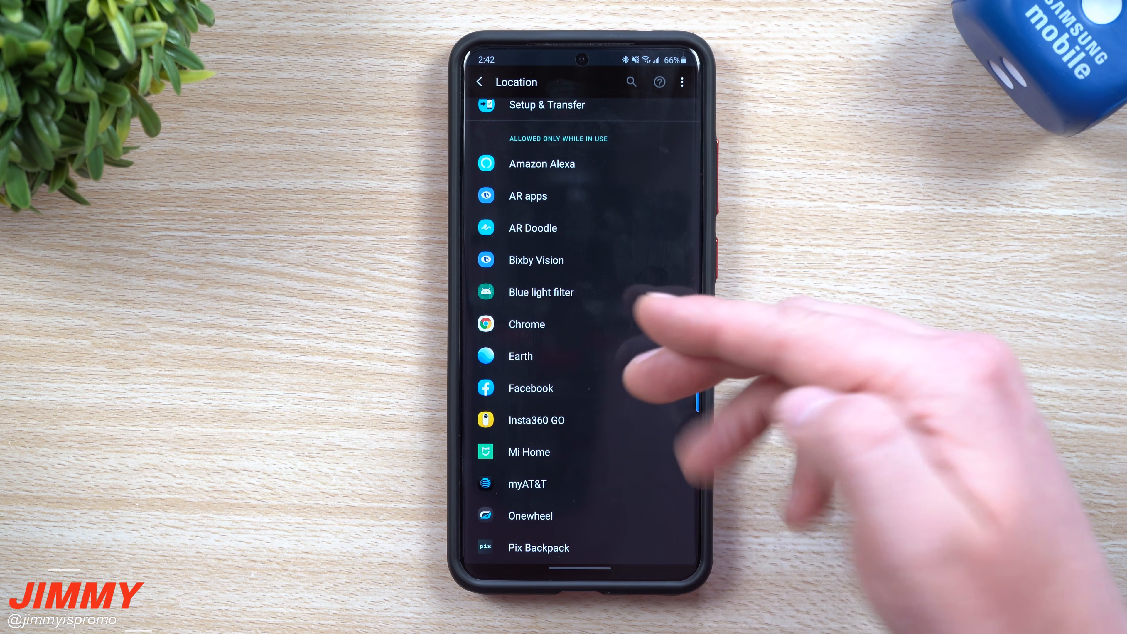
scroll("down", 3)
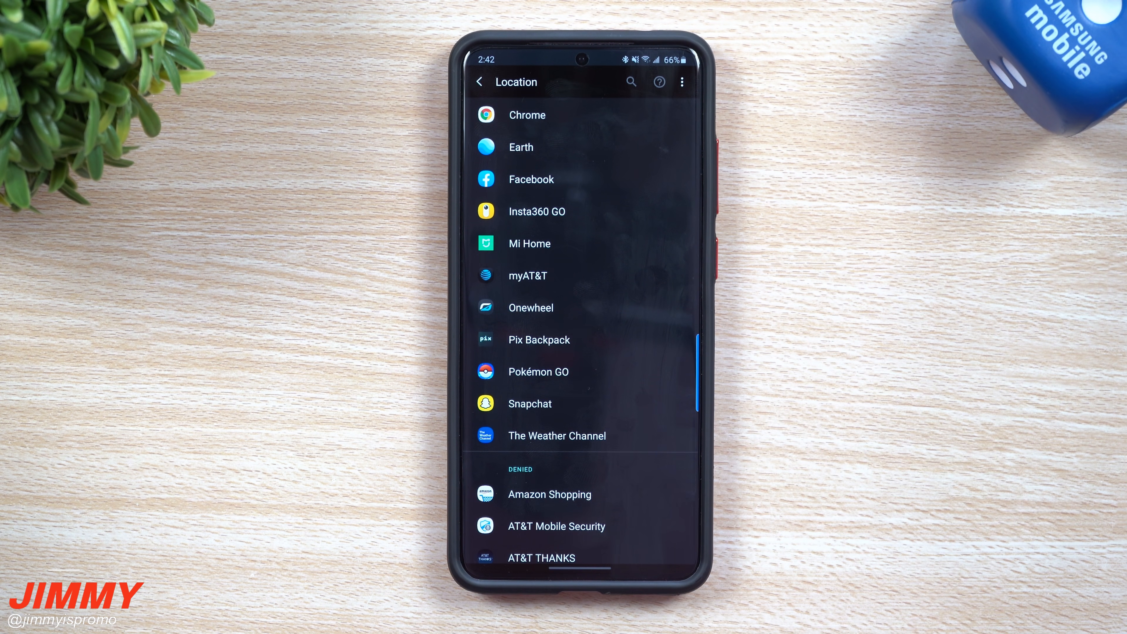
scroll("down", 3)
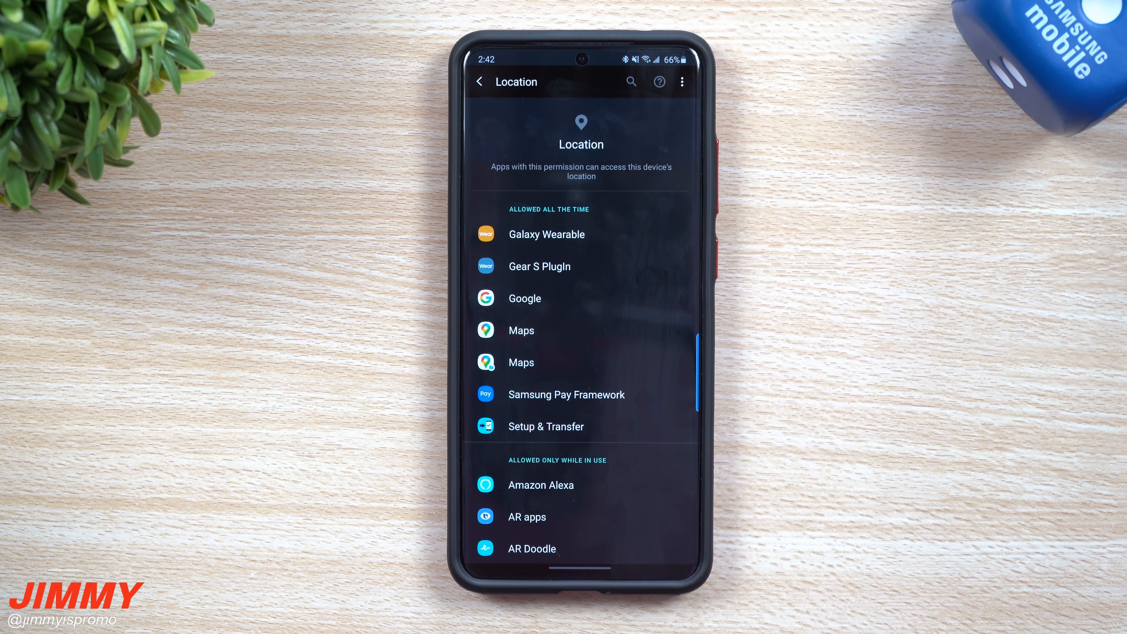
left_click(482, 82)
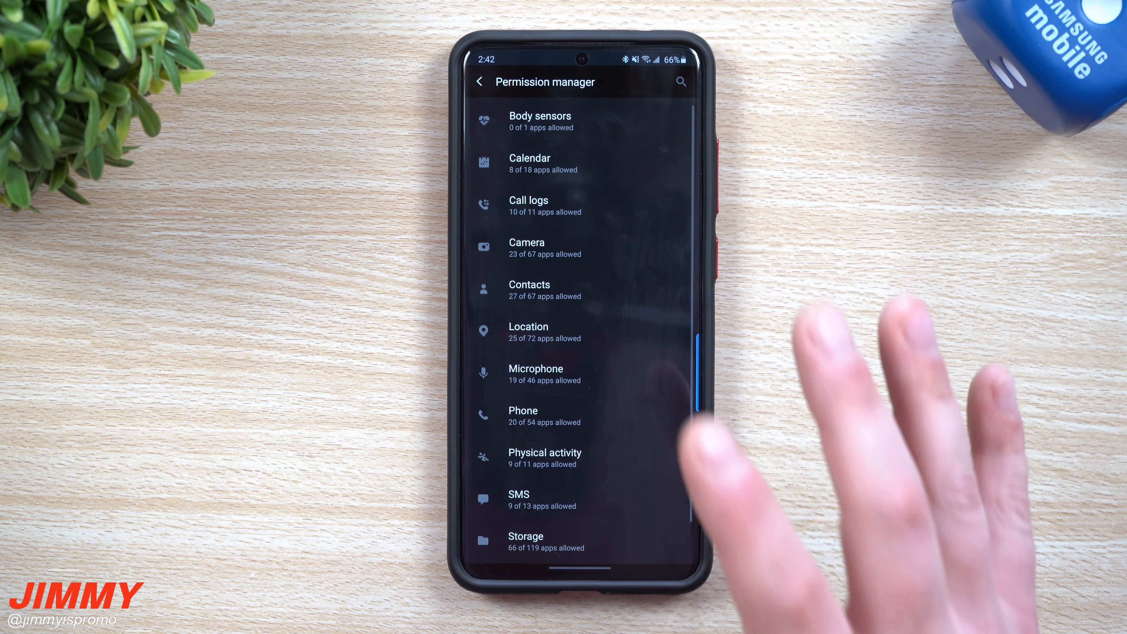
Back out of the permission manager toward Connections > Wi-Fi
left_click(481, 82)
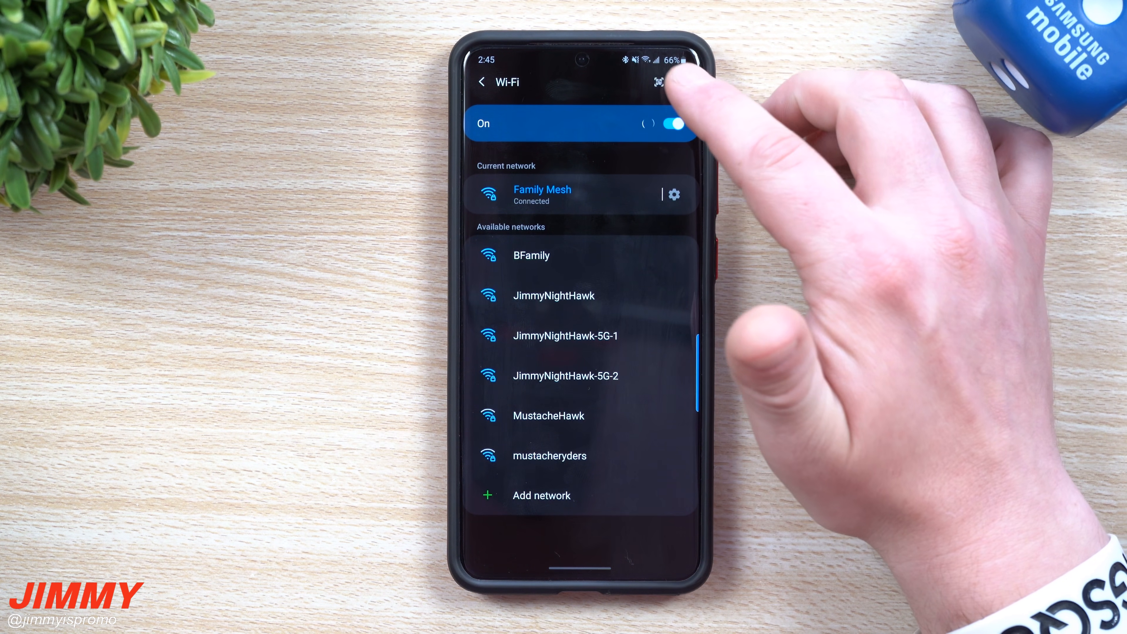
In advanced Wi-Fi settings, enable 'Turn on Wi-Fi automatically'
left_click(659, 83)
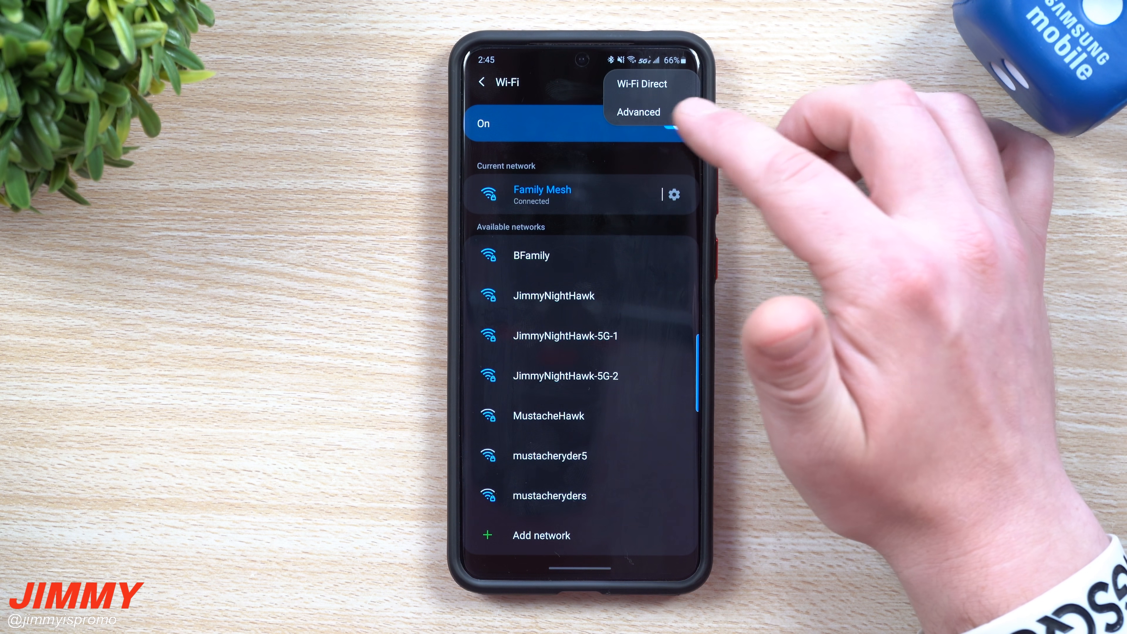
left_click(638, 111)
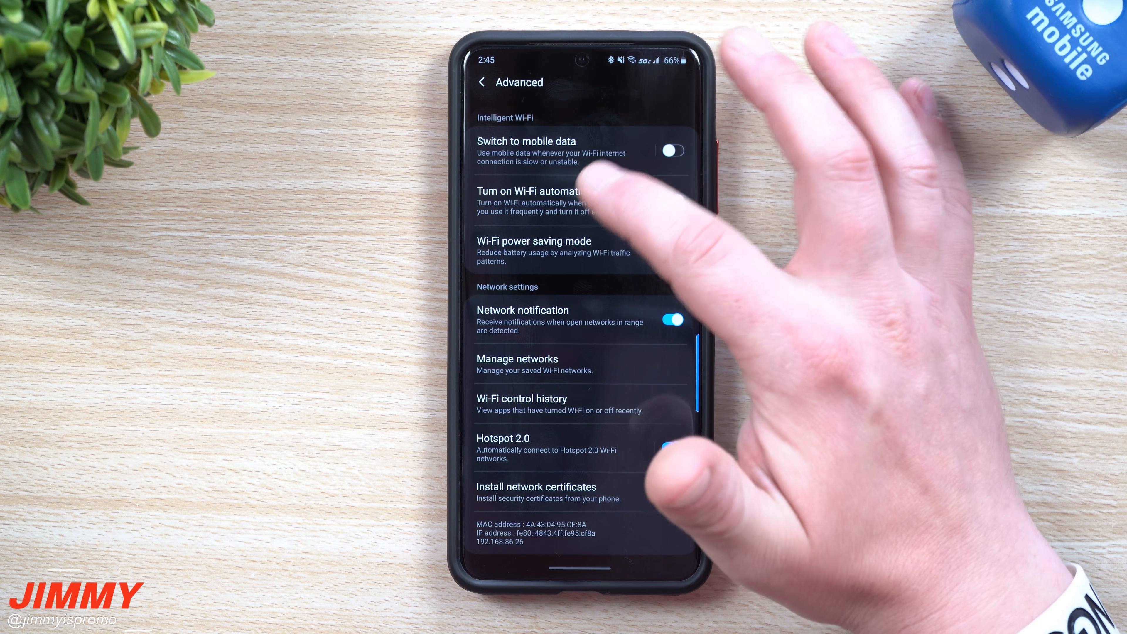
left_click(528, 191)
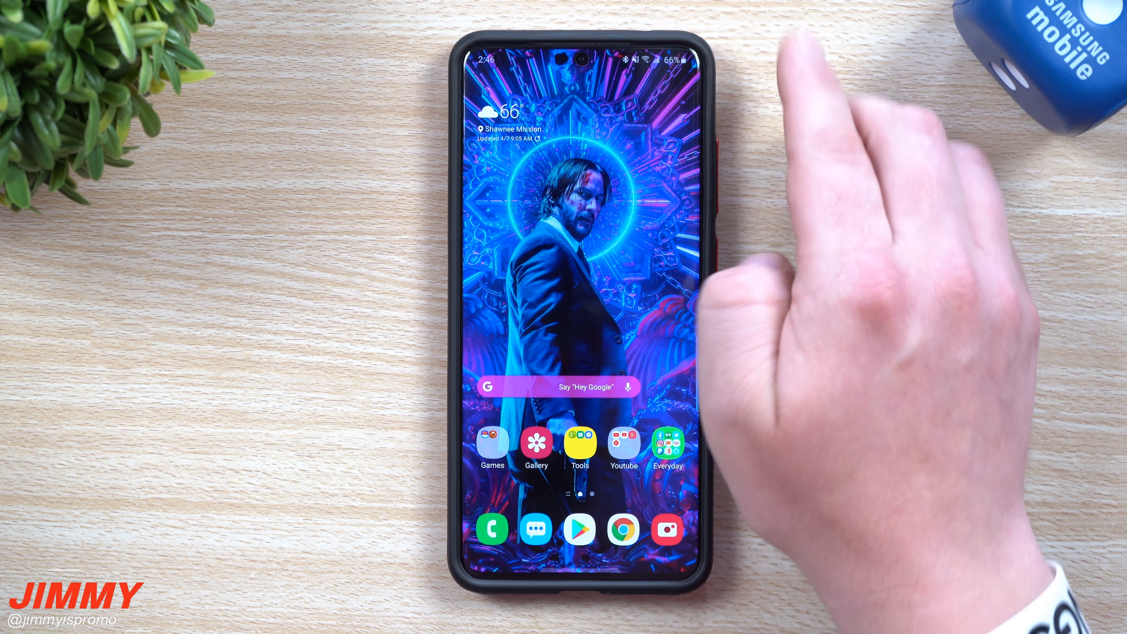
Wake the phone and reopen the main Settings screen
key("POWER")
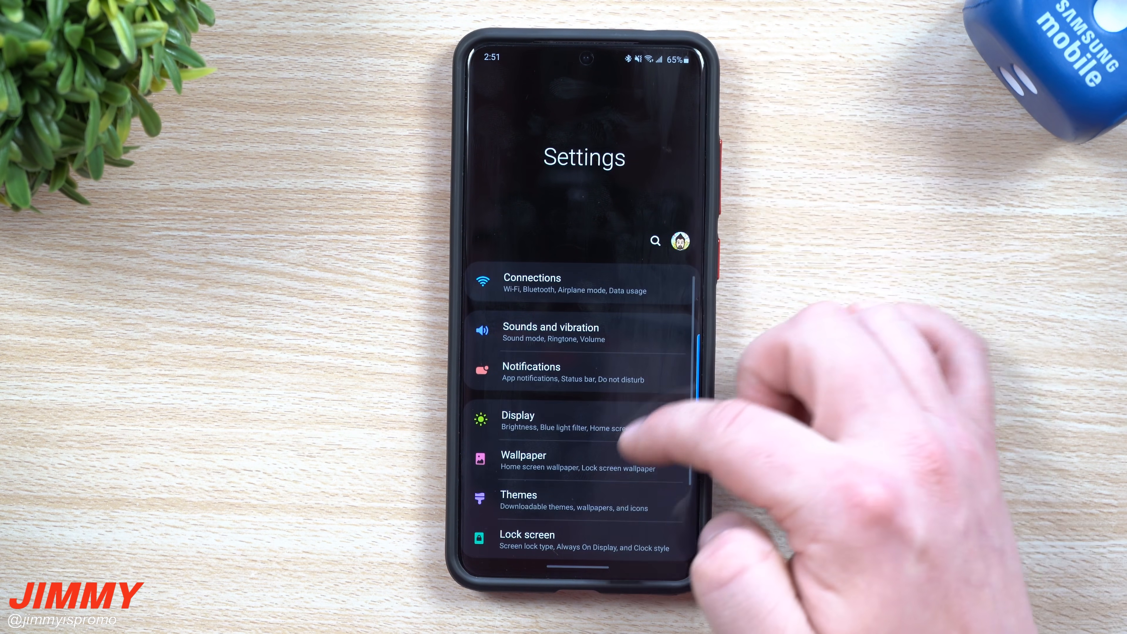
Search installed apps for 'play ser' and open Google Play services
scroll("down", 3)
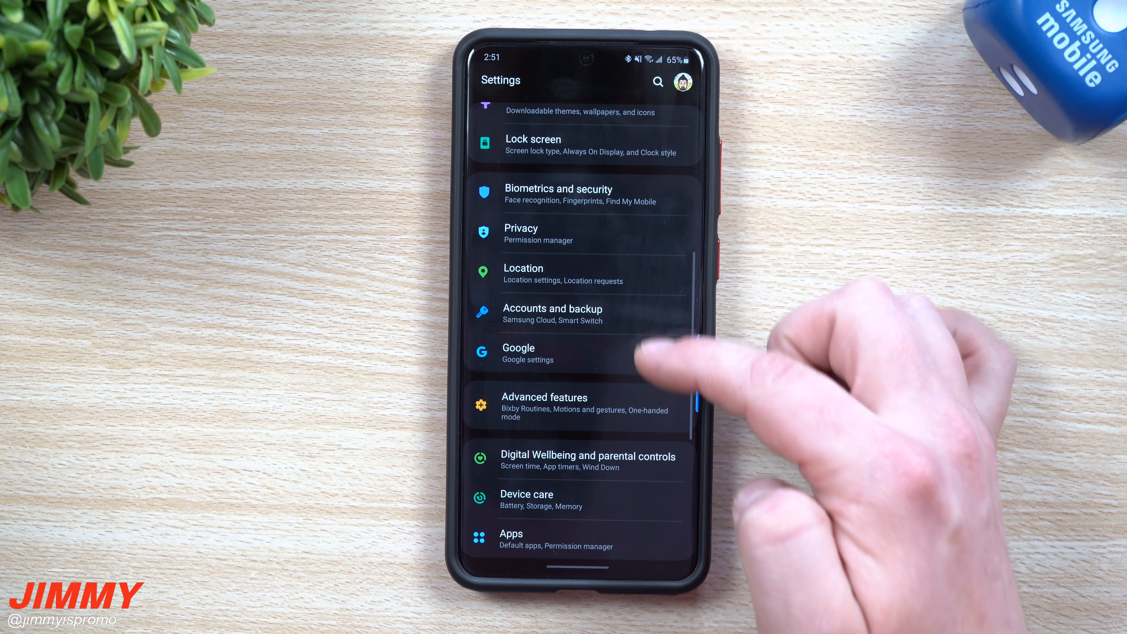
scroll("down", 3)
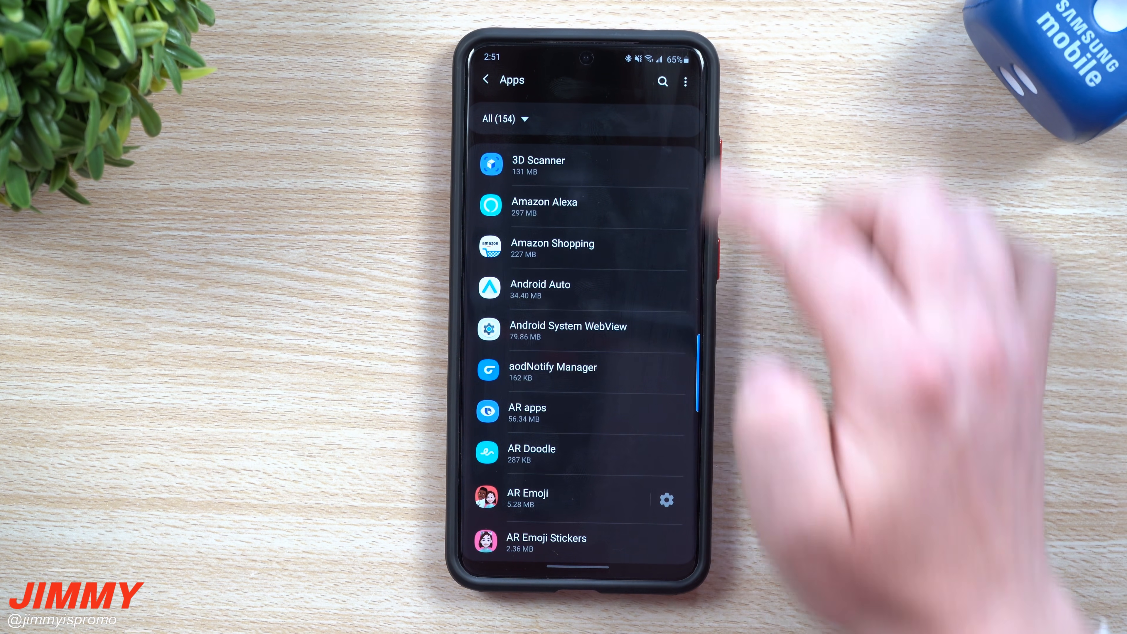
left_click(663, 81)
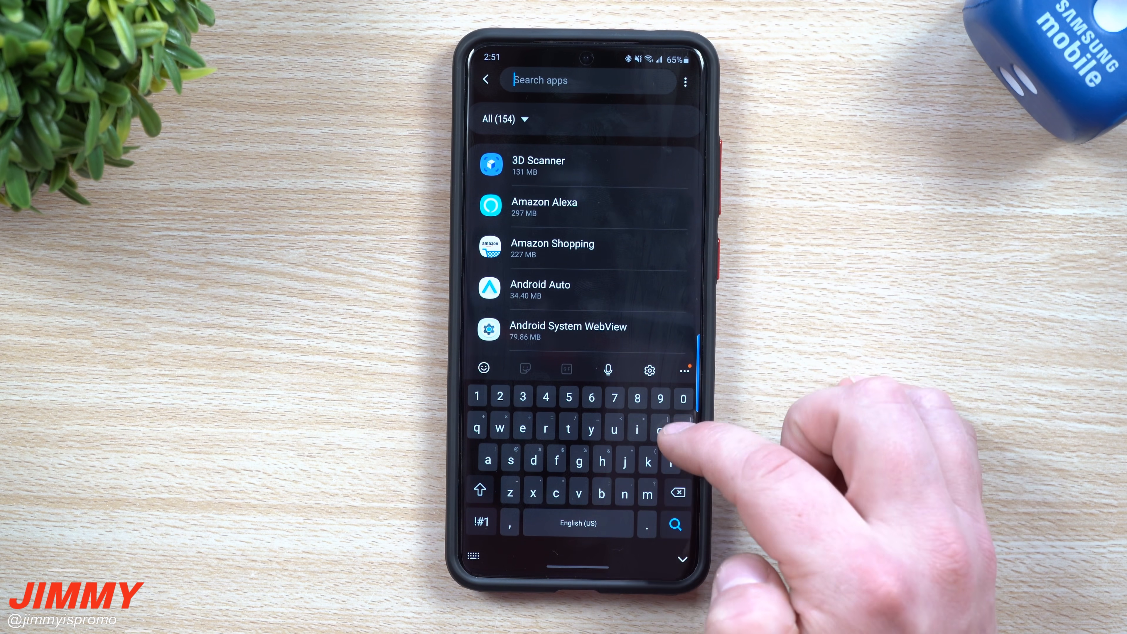
type("play")
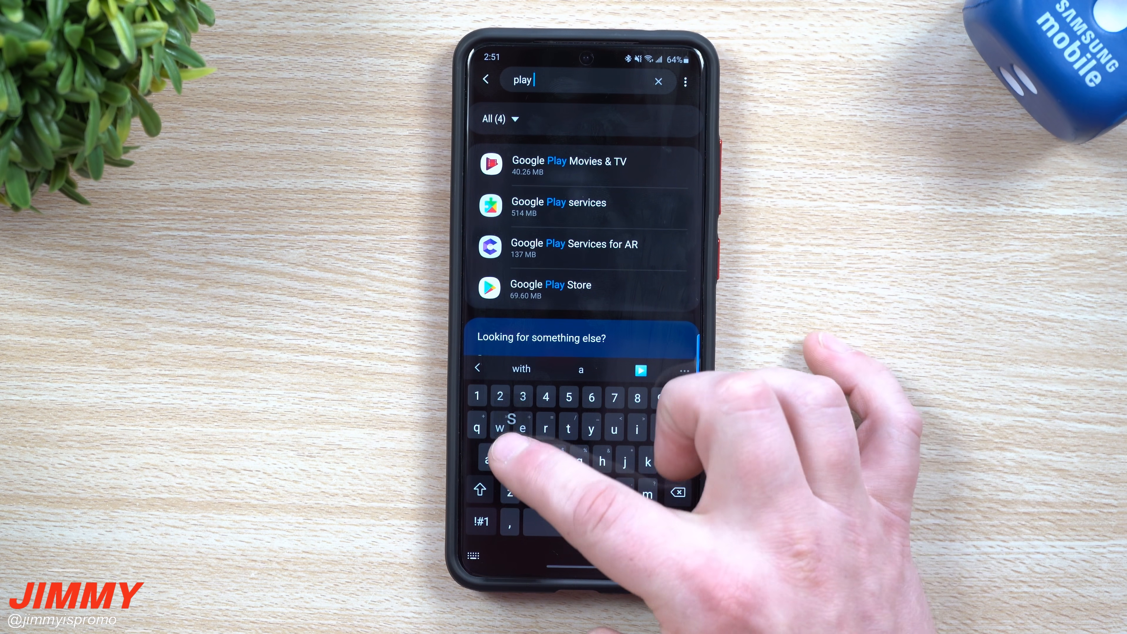
type("ser")
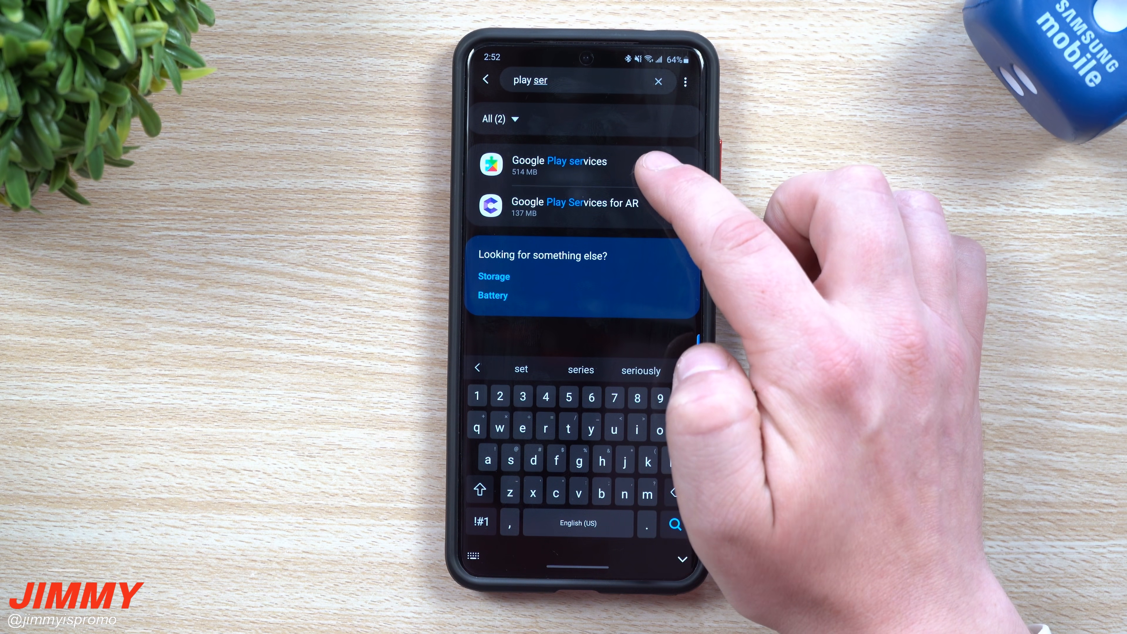
left_click(560, 165)
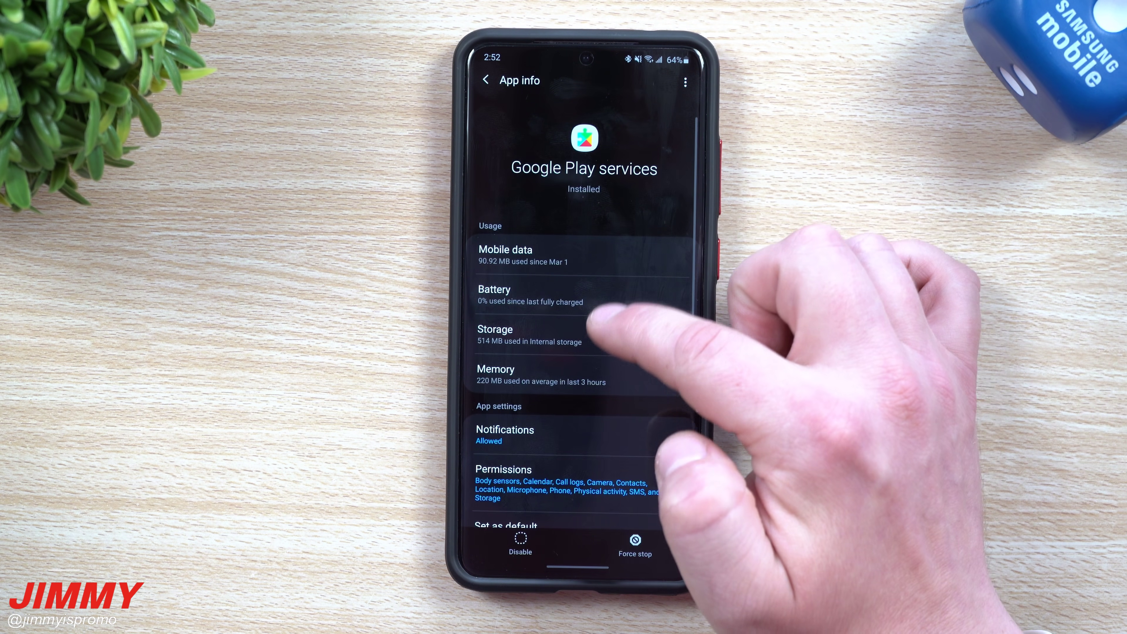
Open Google Play services' Storage page and its Manage storage screen
left_click(511, 334)
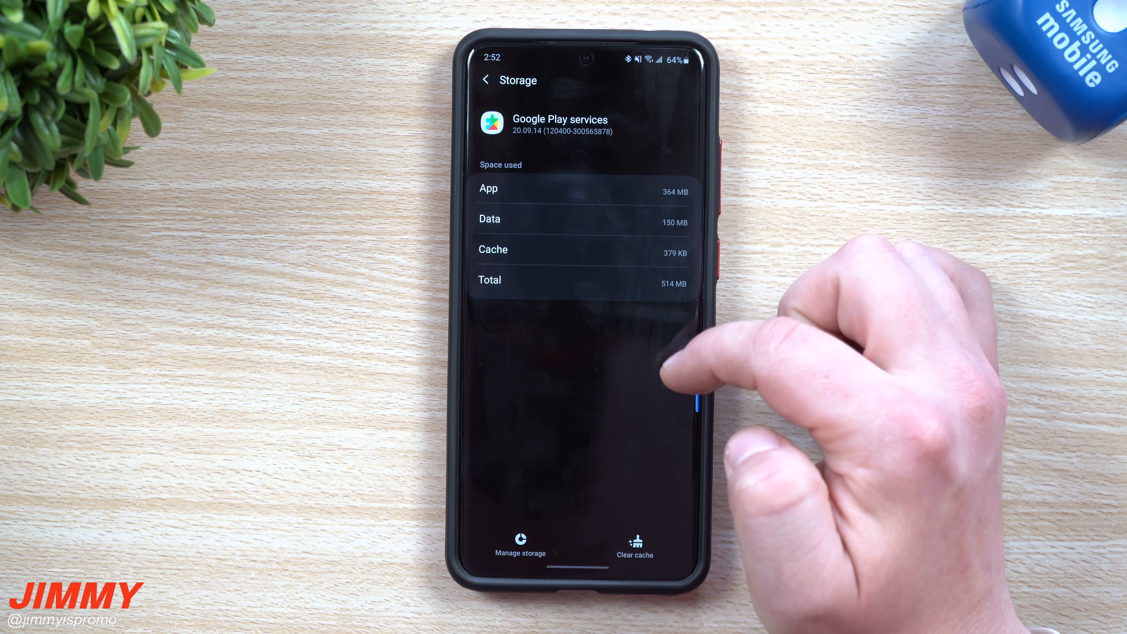
left_click(520, 542)
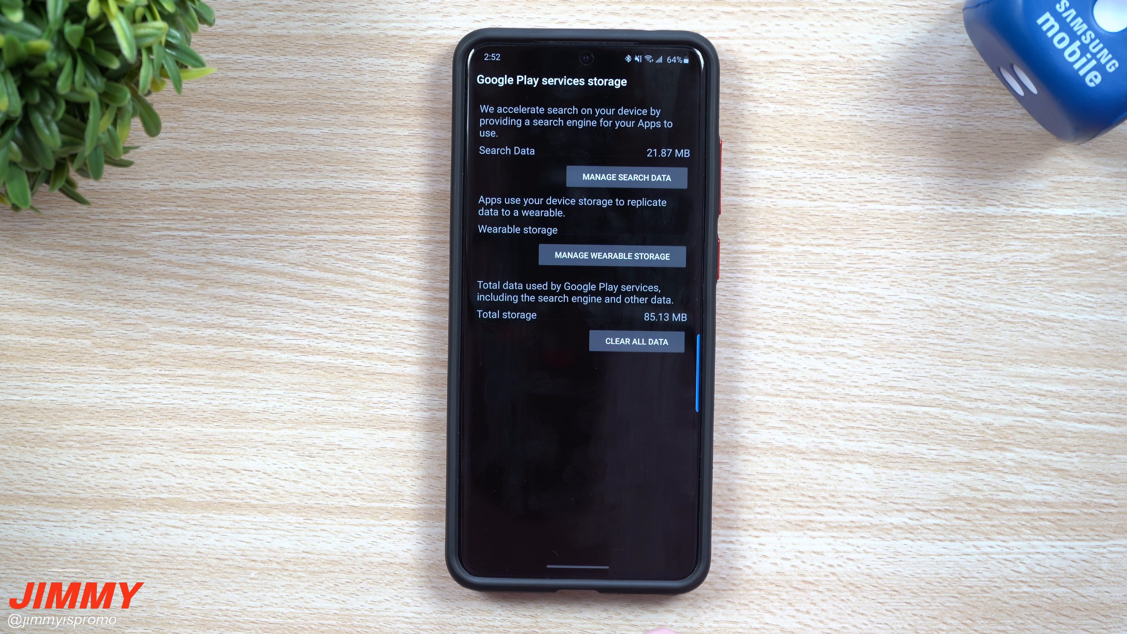